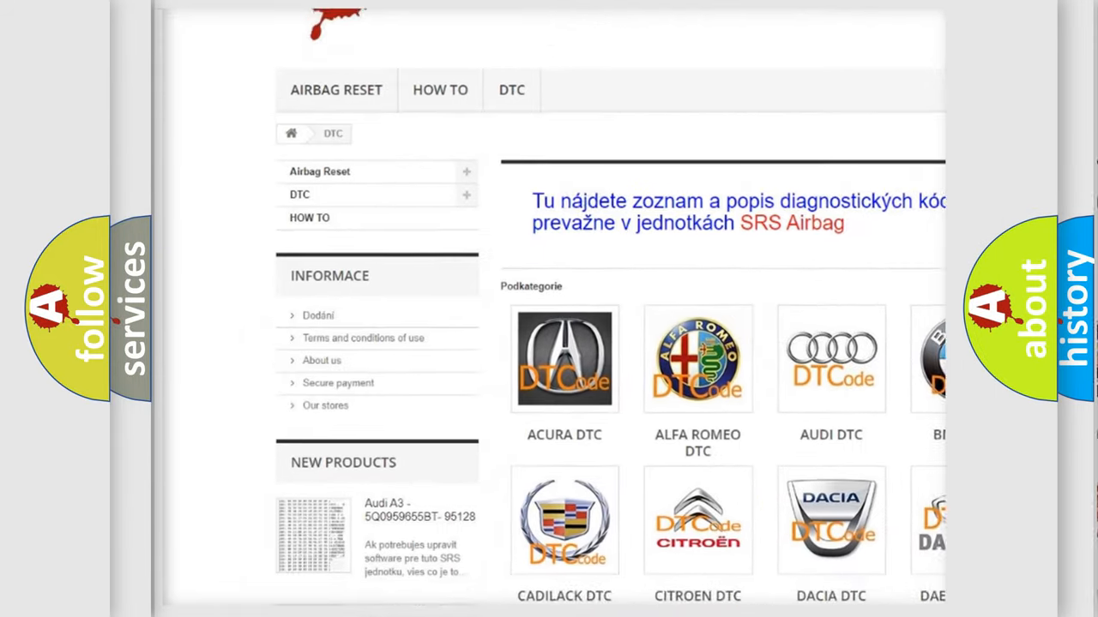
scroll(down, 3)
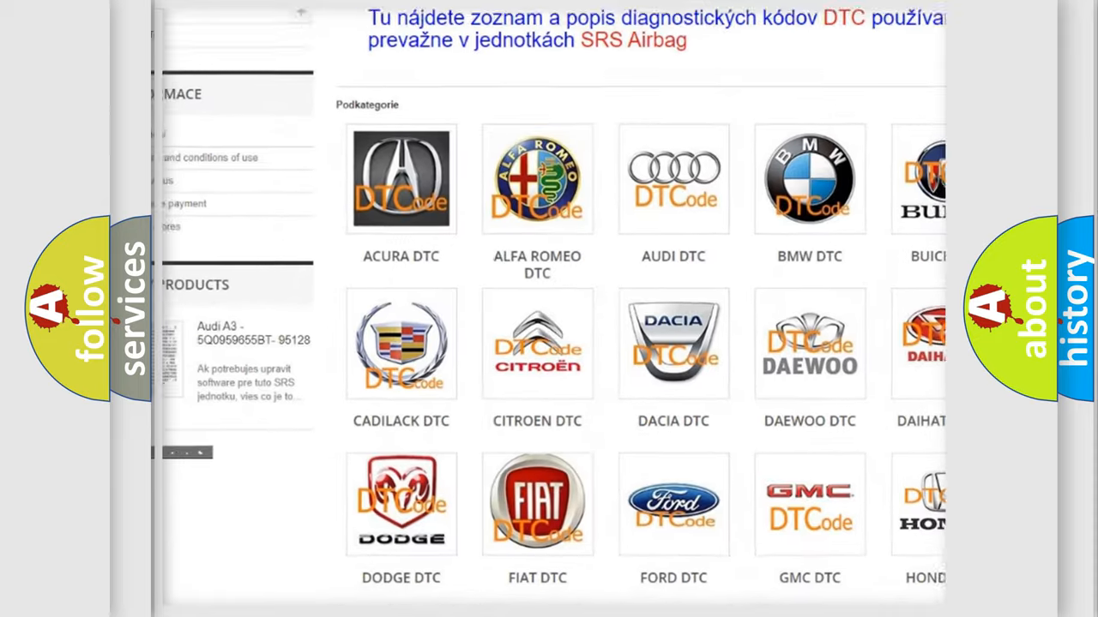
scroll(down, 3)
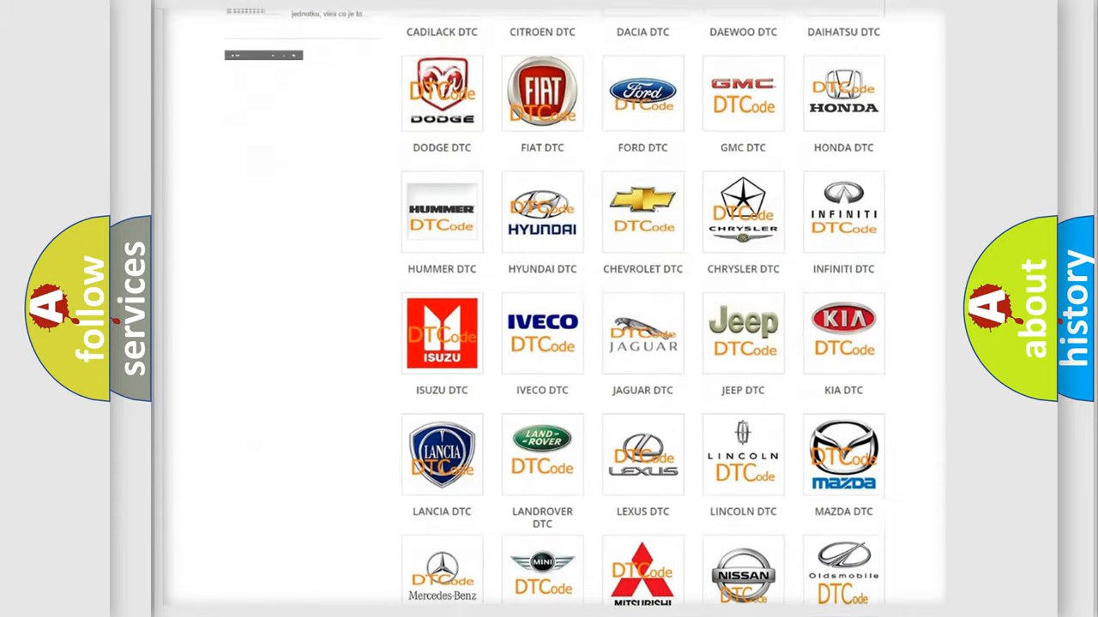
scroll(down, 3)
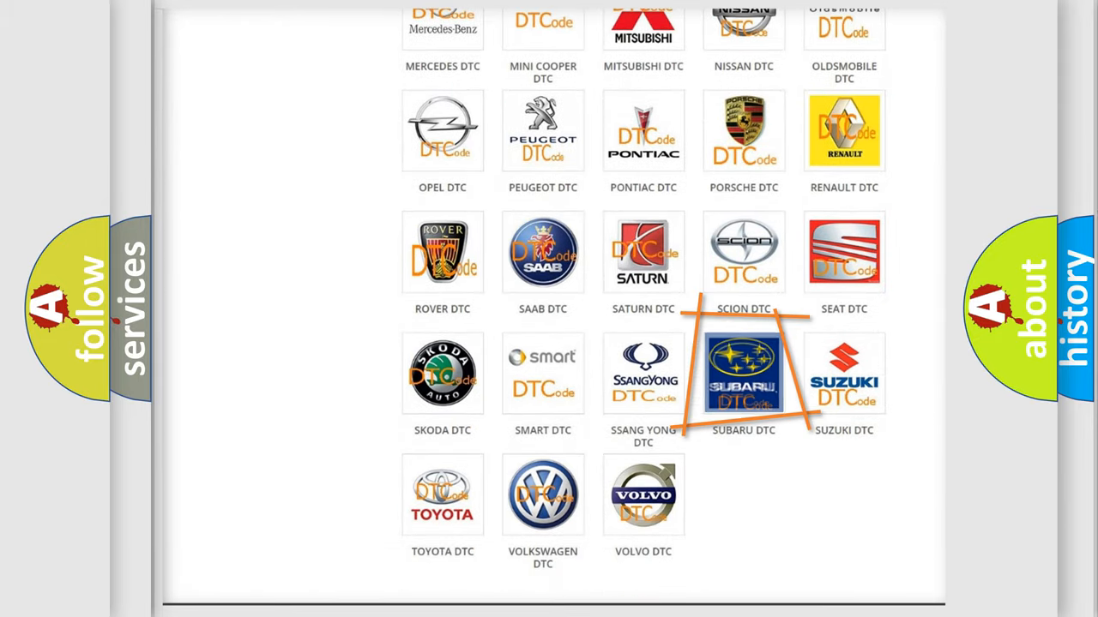